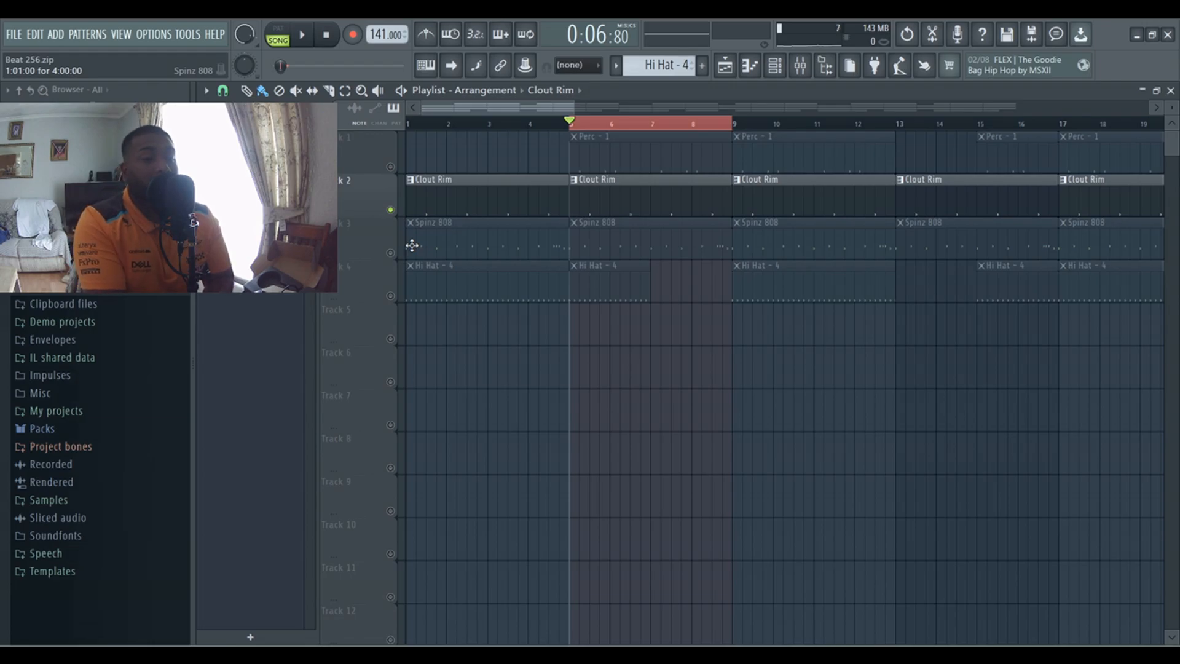
# Step: Unmute the Spinz 808, Perc and Hi Hat tracks, playing back after each so all four patterns sound together
pyautogui.click(302, 35)
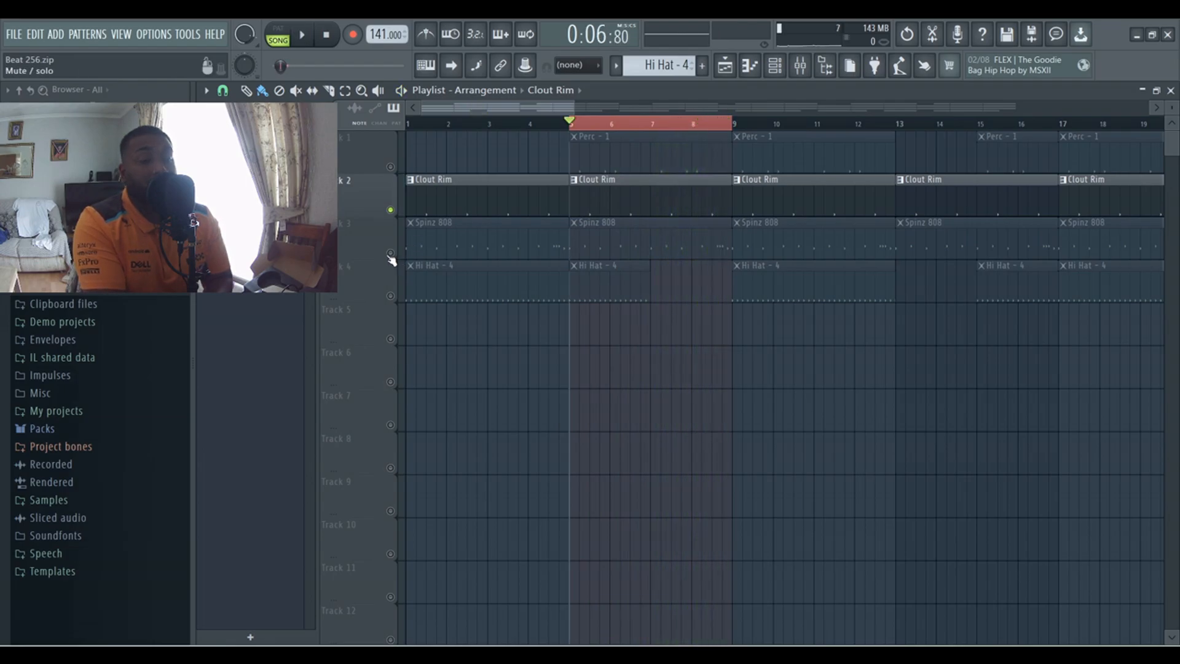
pyautogui.click(303, 34)
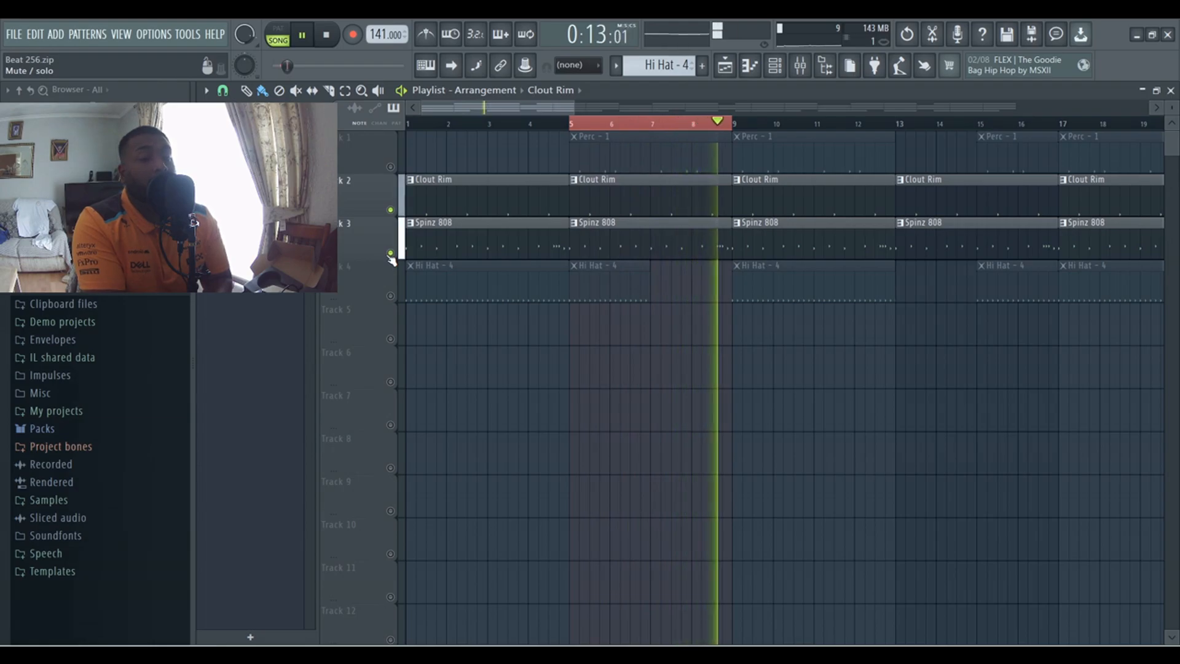
pyautogui.click(302, 35)
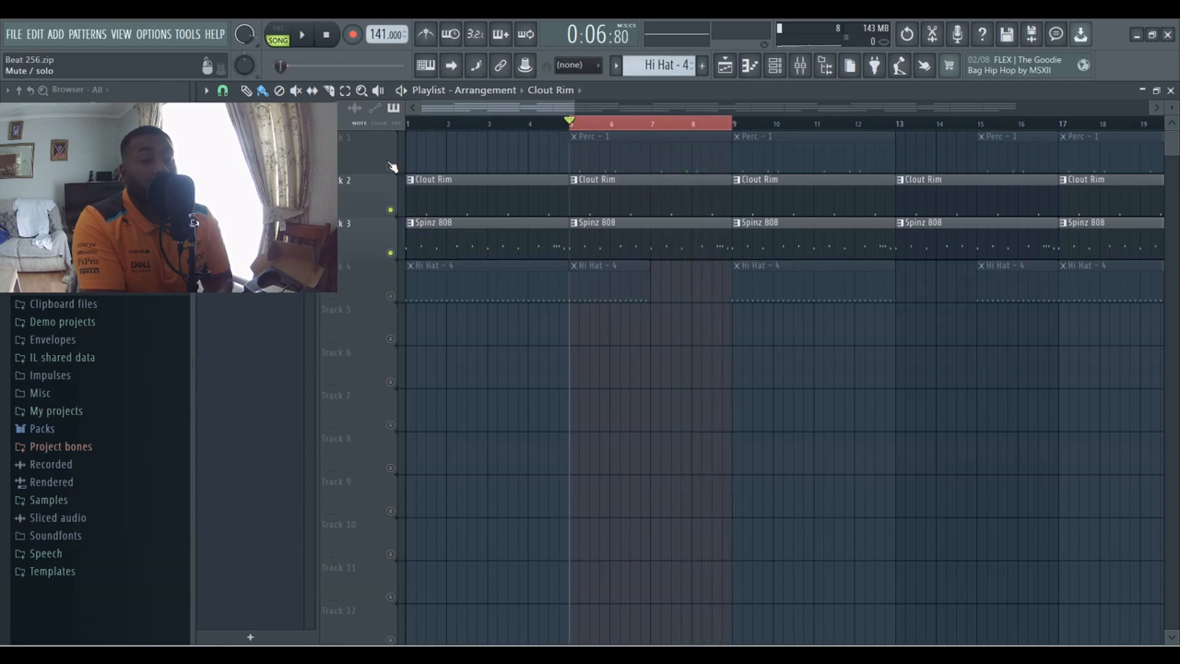
pyautogui.click(302, 35)
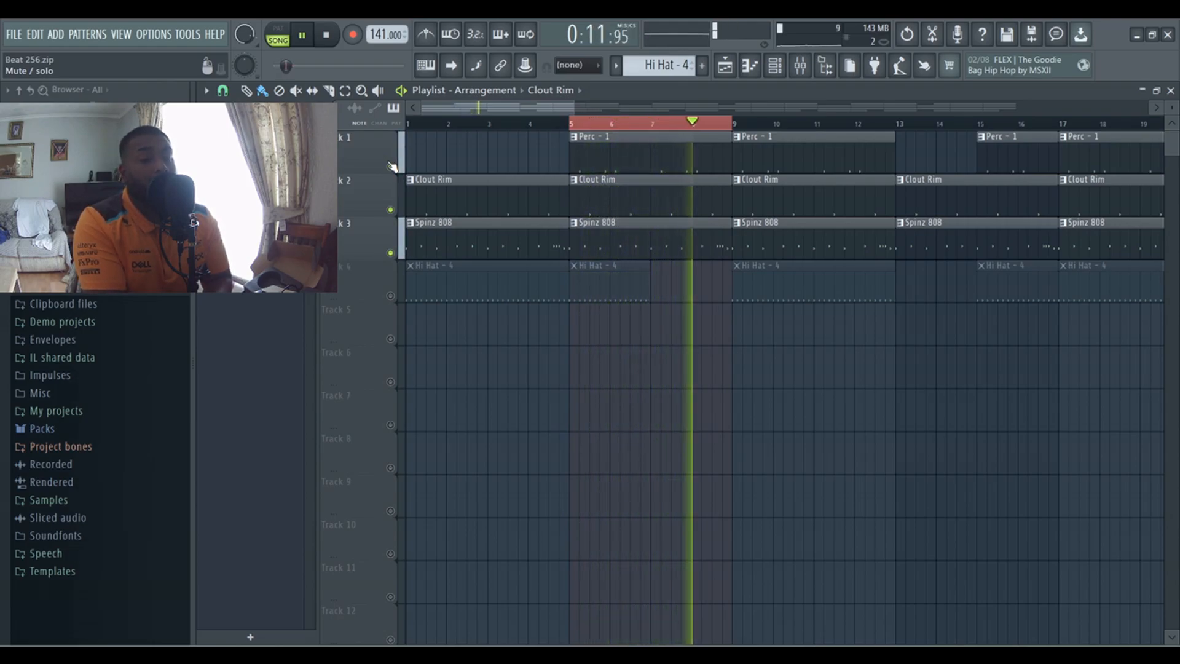
pyautogui.click(301, 35)
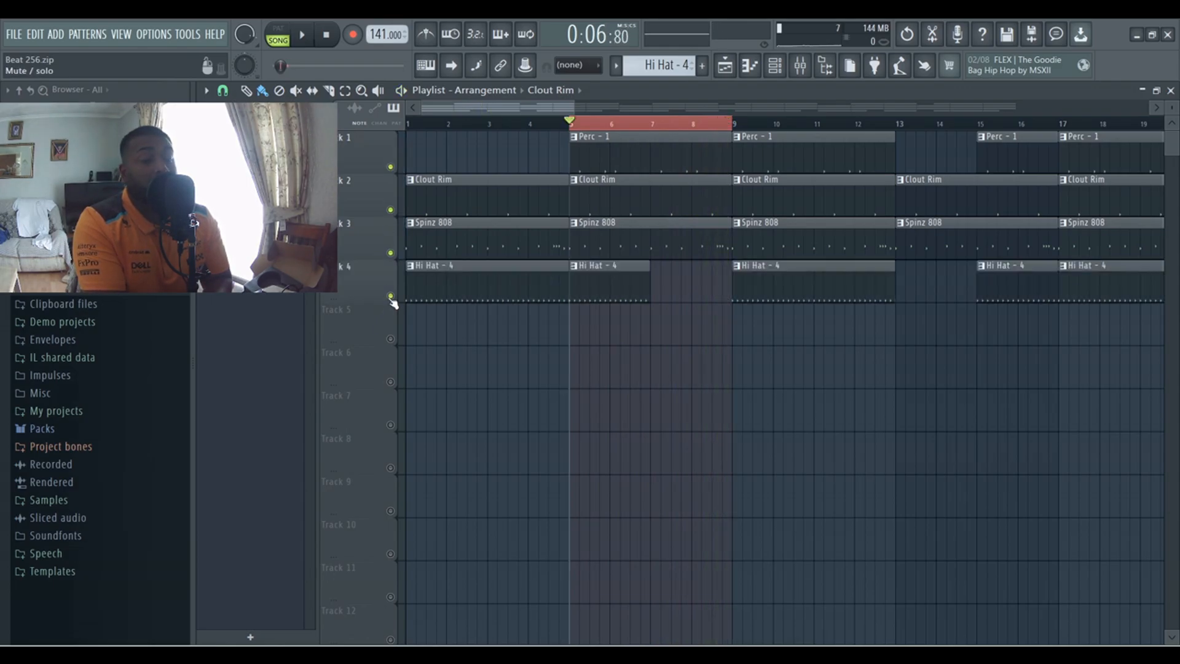
pyautogui.click(302, 34)
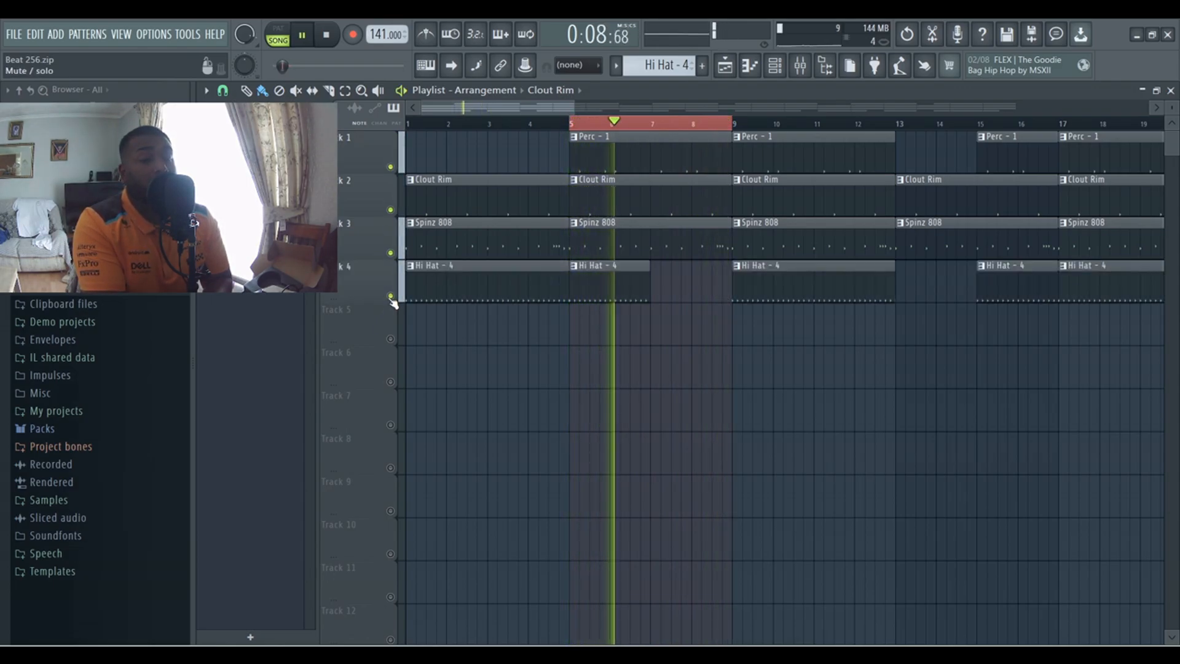
# Step: Duplicate the four-track clips so the Perc, Clout Rim, Spinz 808 and Hi Hat patterns span to about bar 73
pyautogui.click(569, 123)
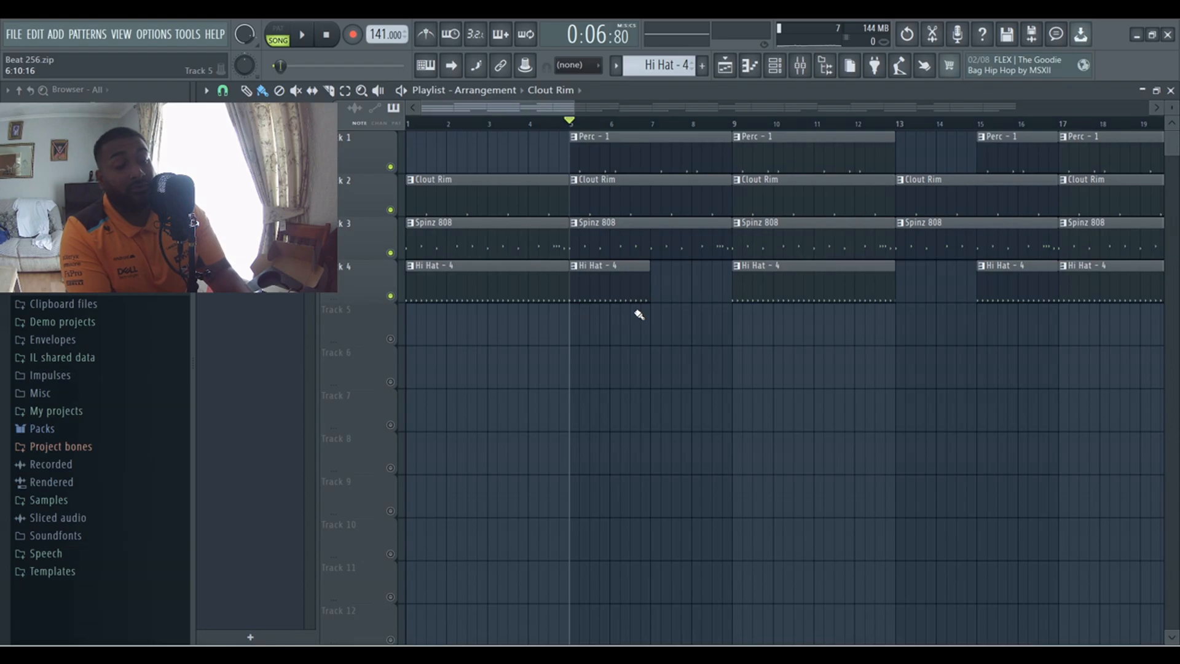
pyautogui.click(325, 35)
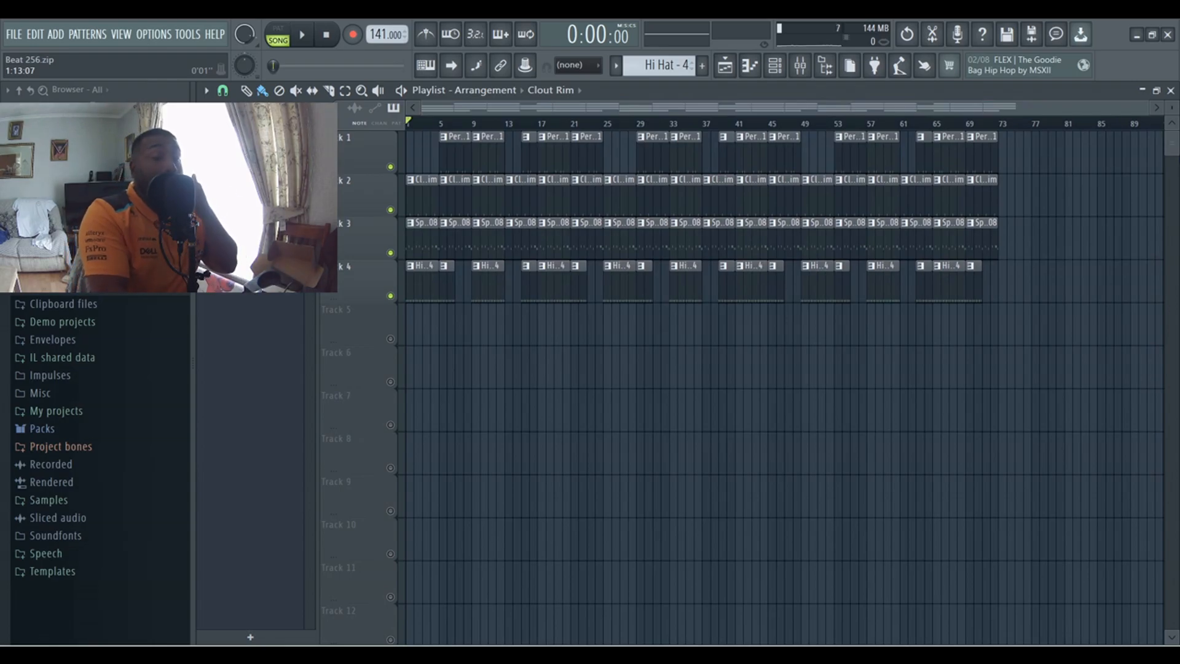
pyautogui.click(302, 34)
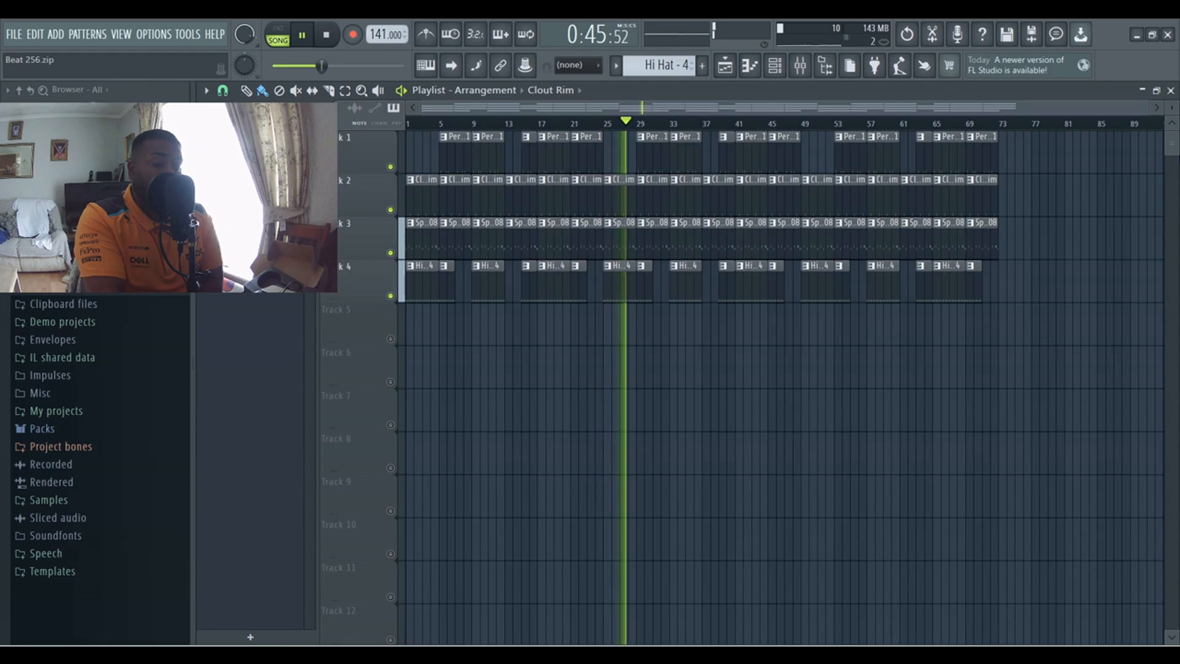
pyautogui.click(324, 34)
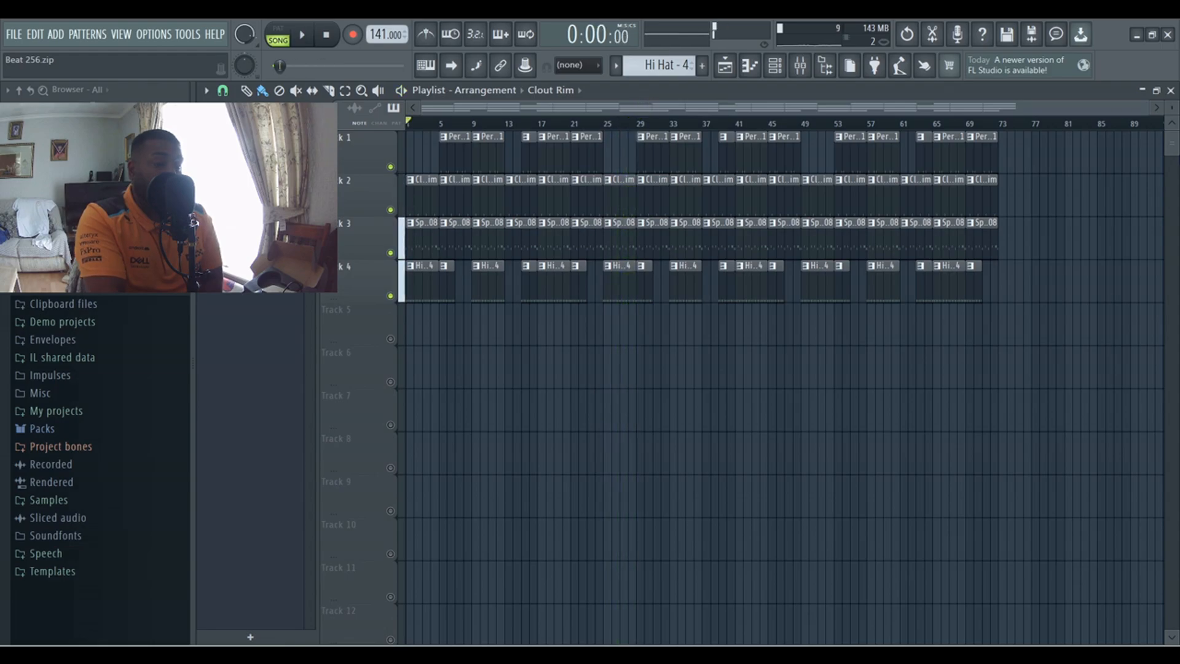